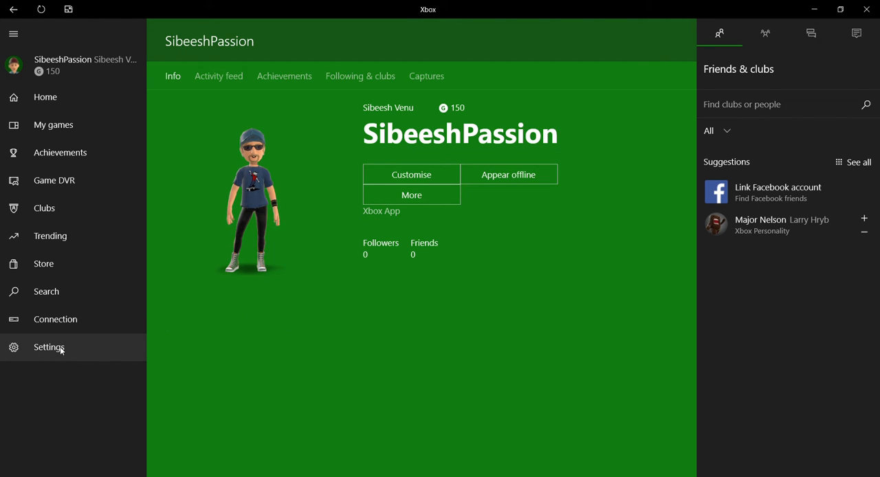
Open the Xbox app Settings page on its General tab with account options.
click(50, 347)
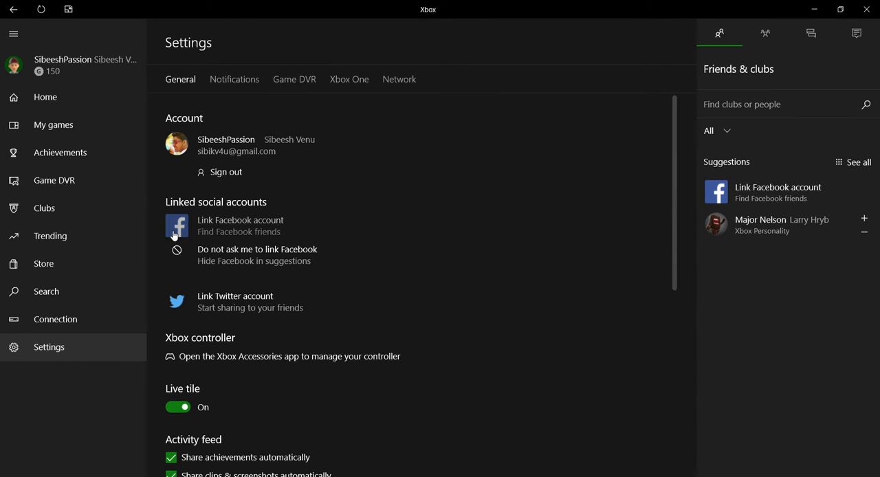
mouse_move(595, 363)
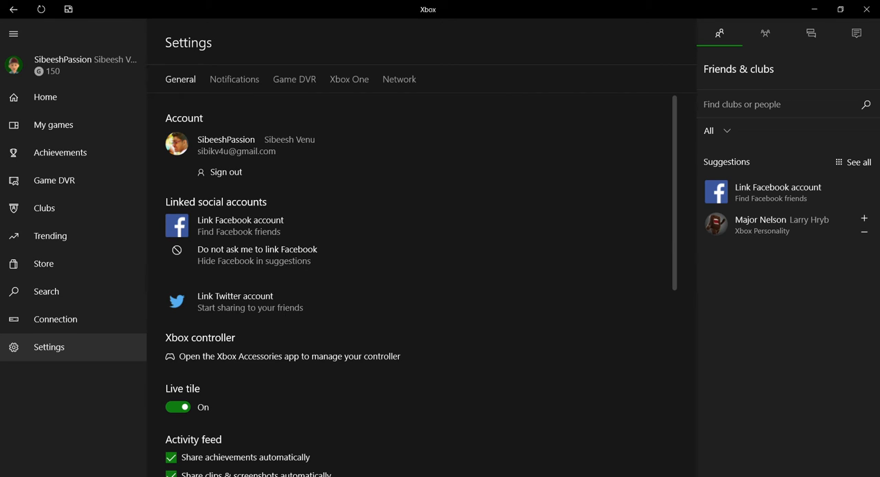
mouse_move(319, 338)
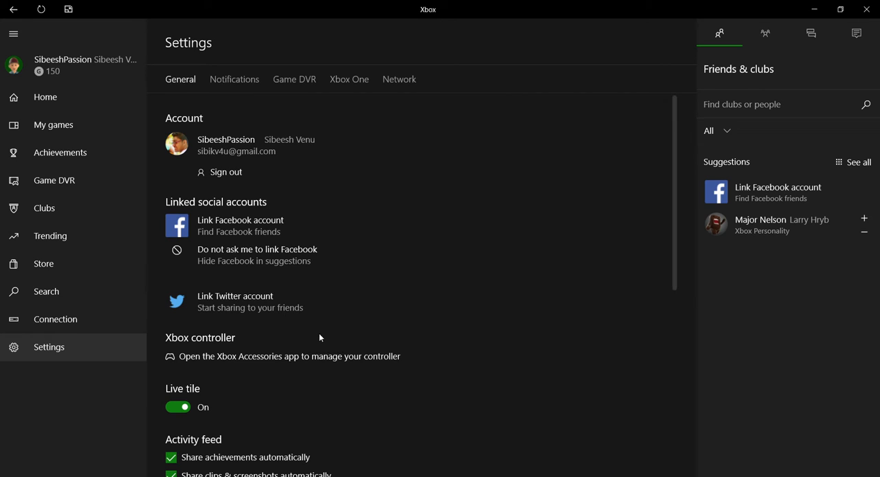
mouse_move(155, 303)
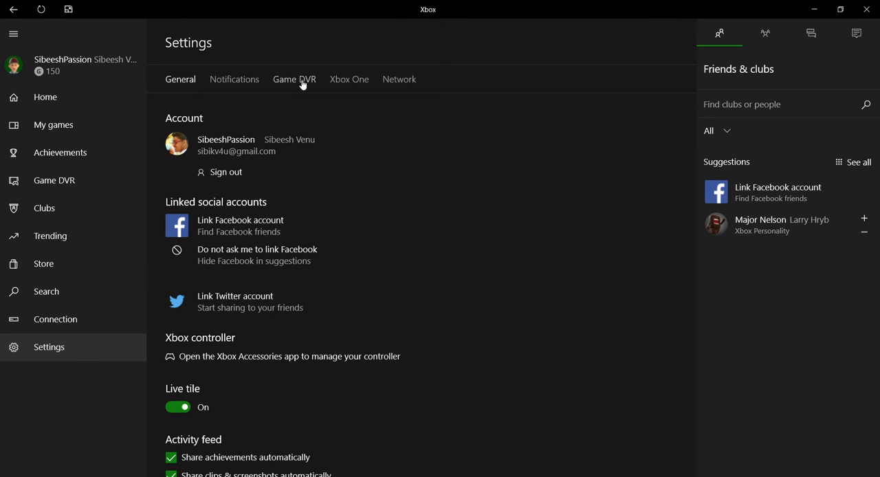
Show the Game DVR settings with recording enabled and default keyboard shortcuts listed.
click(294, 80)
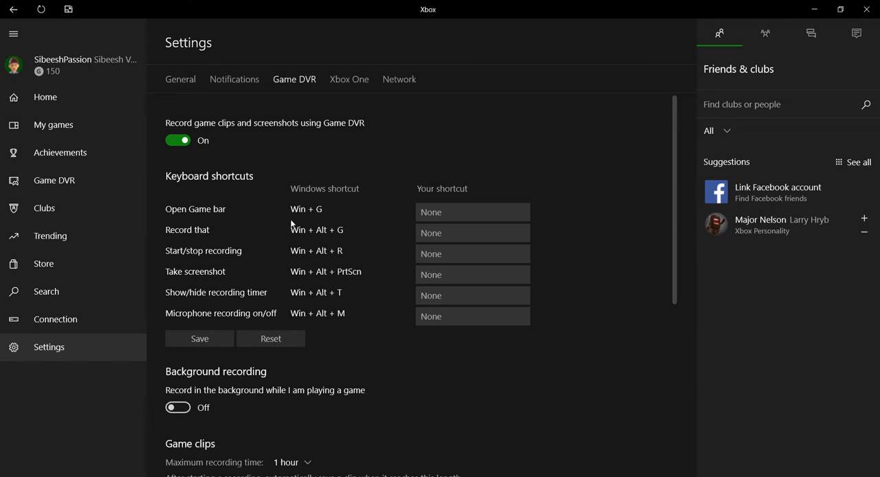
mouse_move(242, 228)
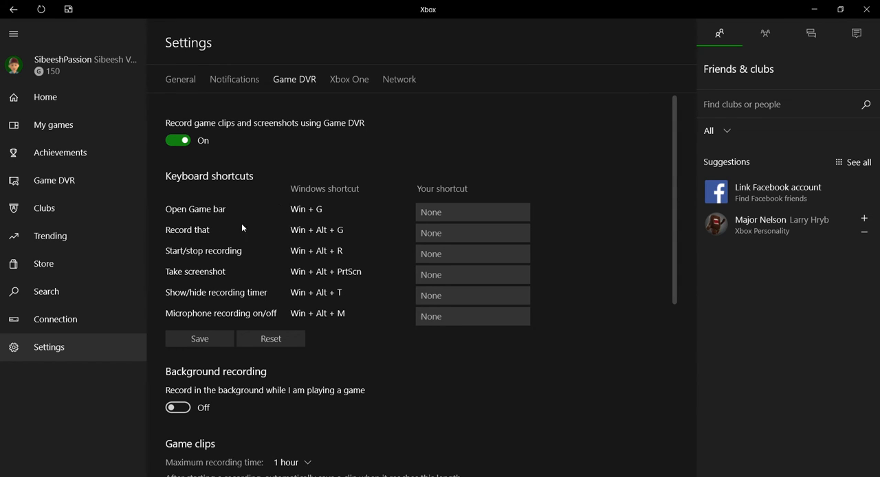
mouse_move(335, 242)
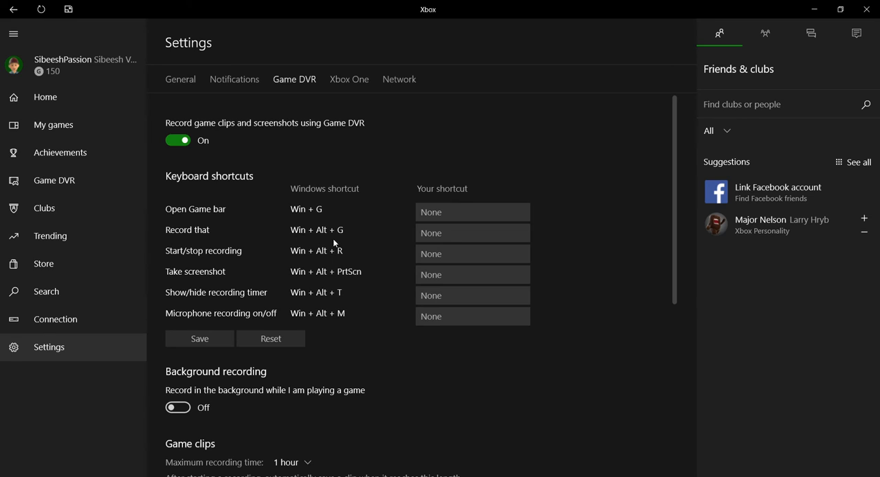
mouse_move(275, 267)
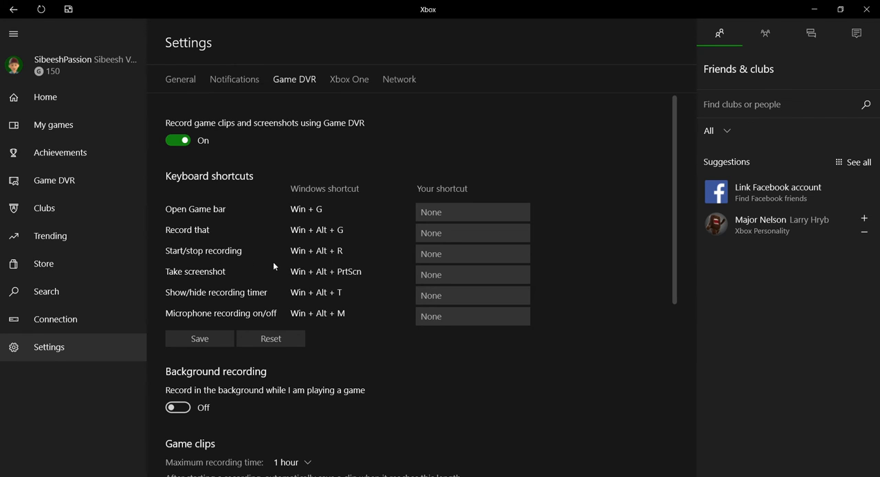
mouse_move(218, 288)
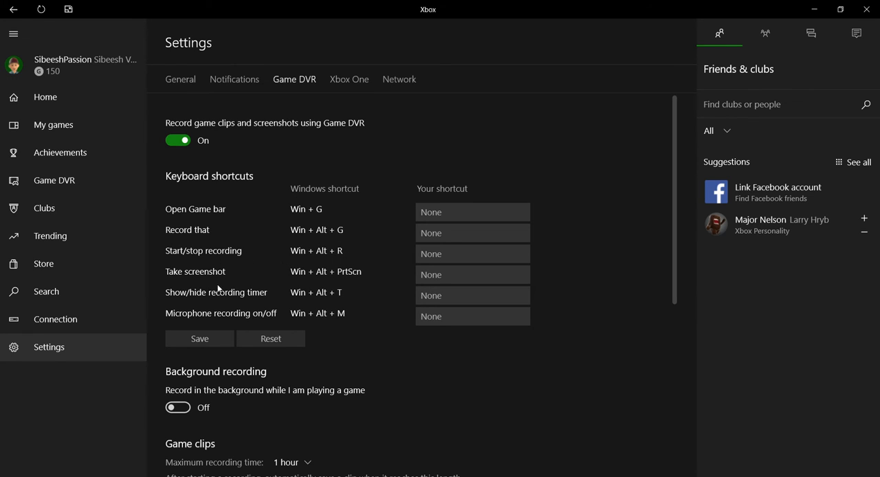
mouse_move(363, 279)
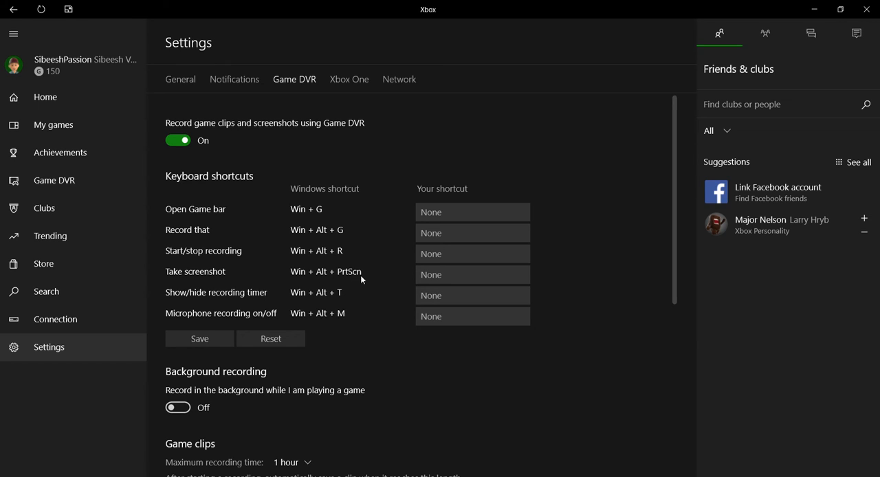
mouse_move(312, 302)
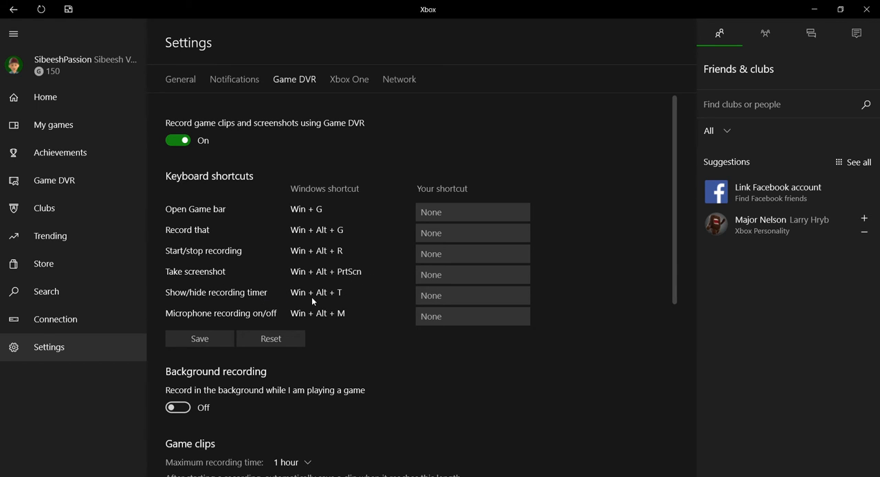
mouse_move(266, 320)
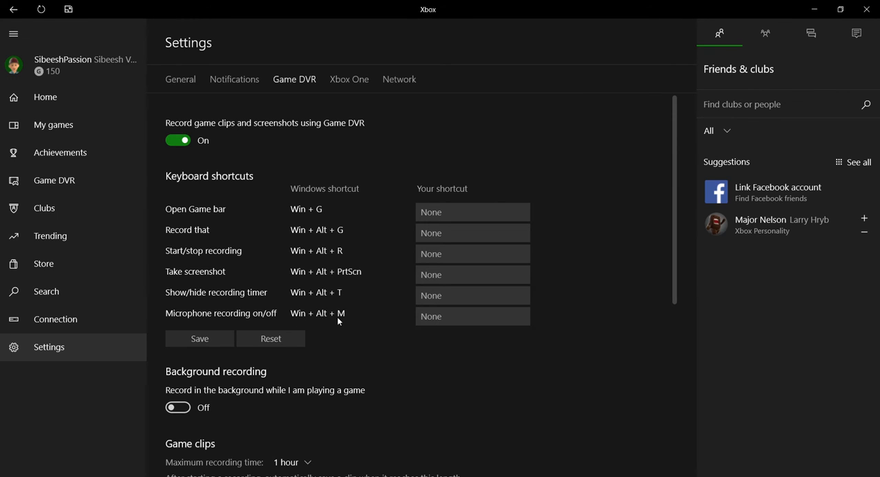
mouse_move(349, 321)
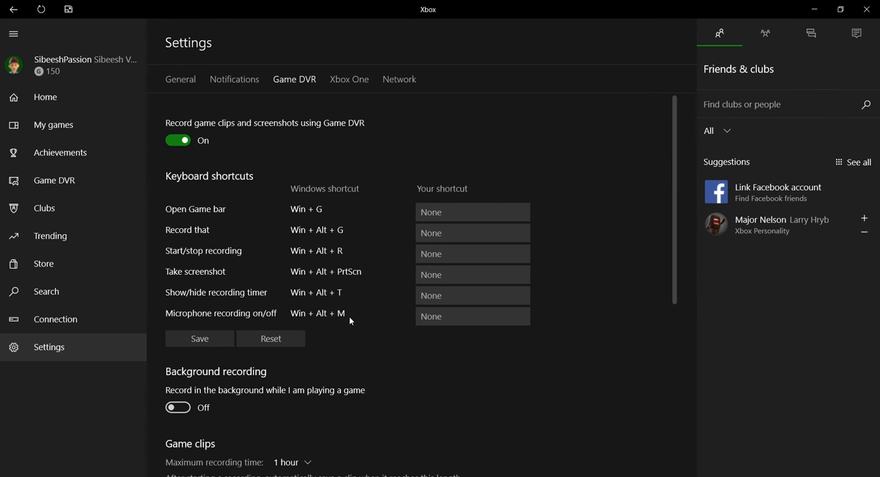
click(473, 232)
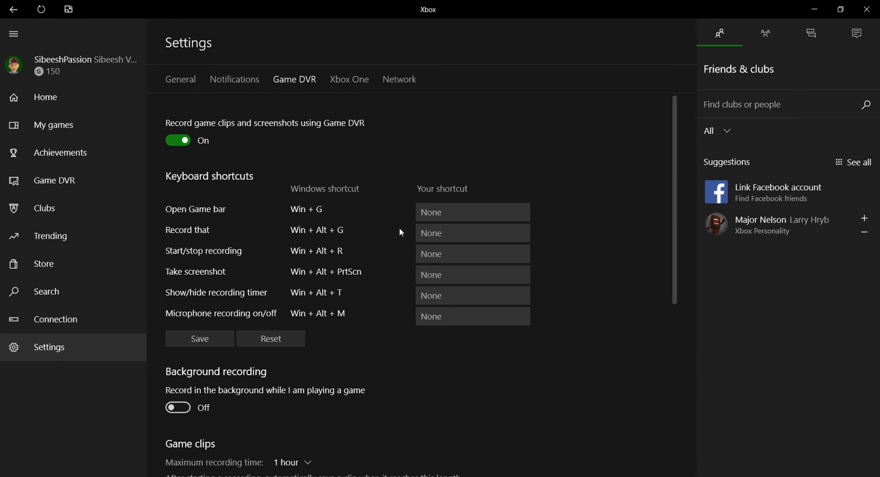
mouse_move(768, 191)
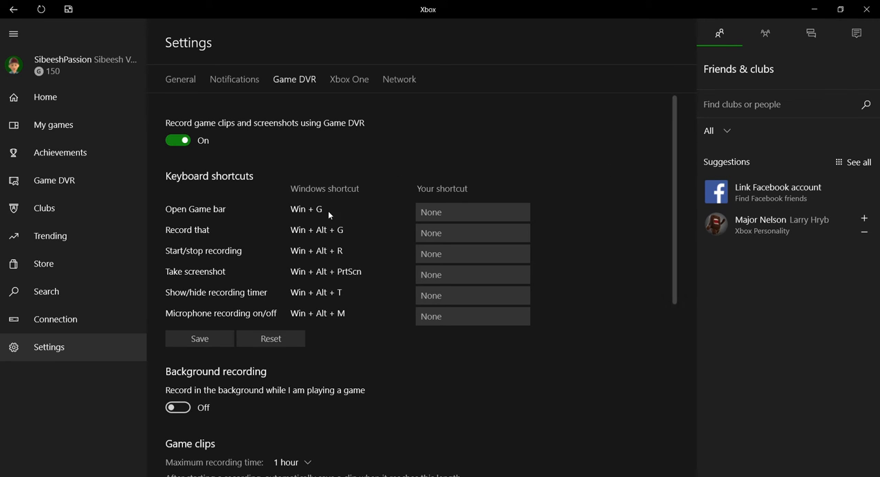
mouse_move(637, 267)
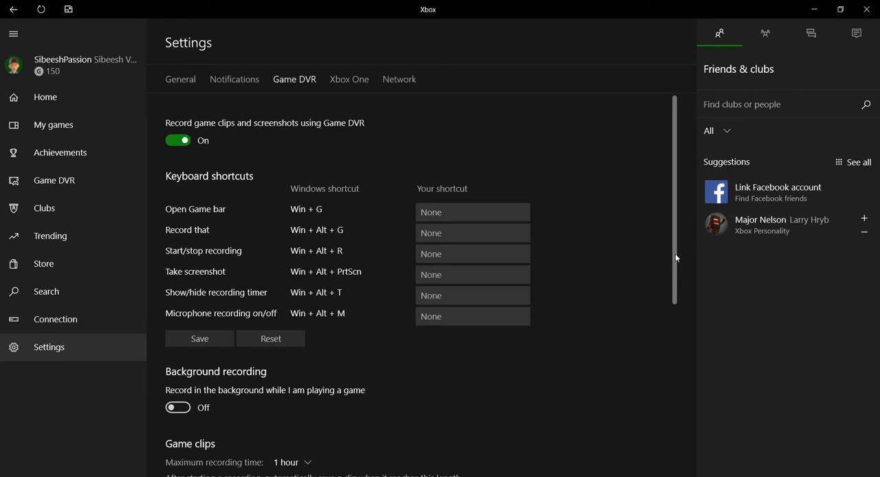
mouse_move(666, 267)
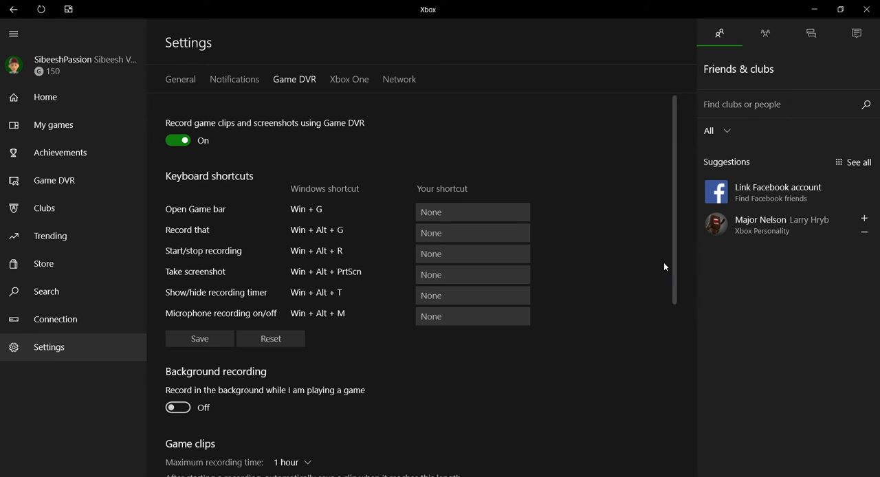
mouse_move(553, 266)
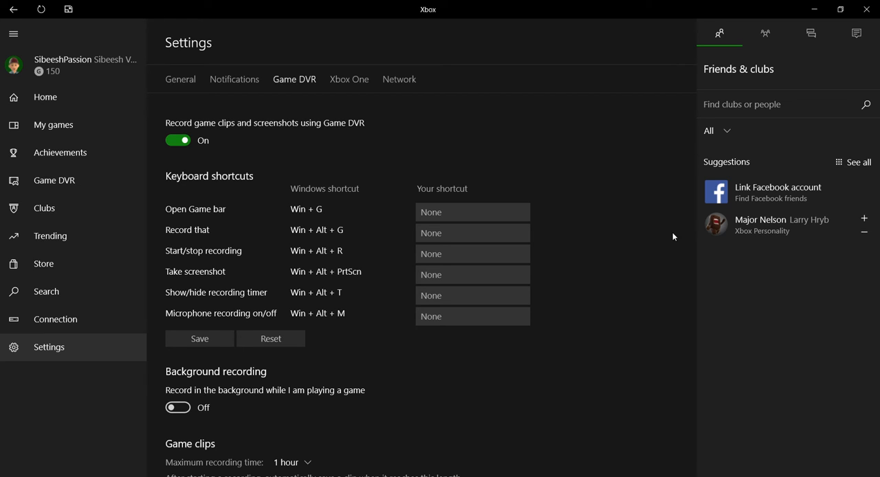
mouse_move(730, 278)
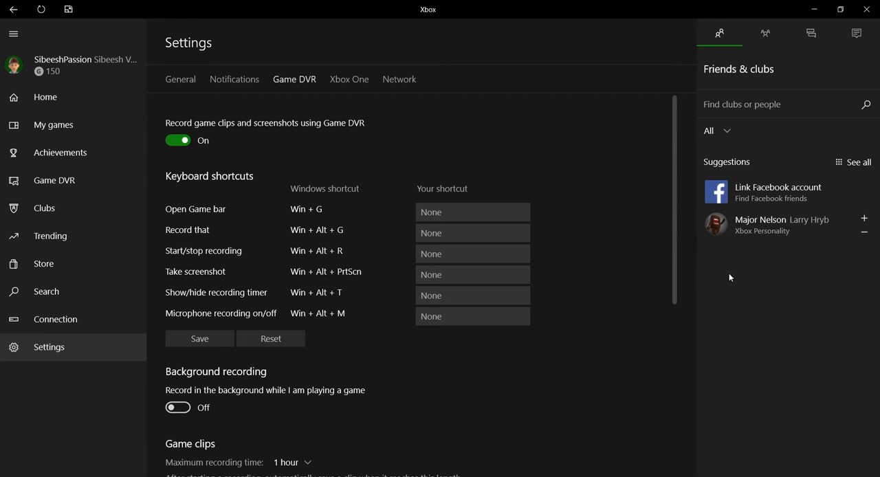
Review background recording, clip length and capture folder, then list audio quality options (160 Kbps current).
scroll(down, 3)
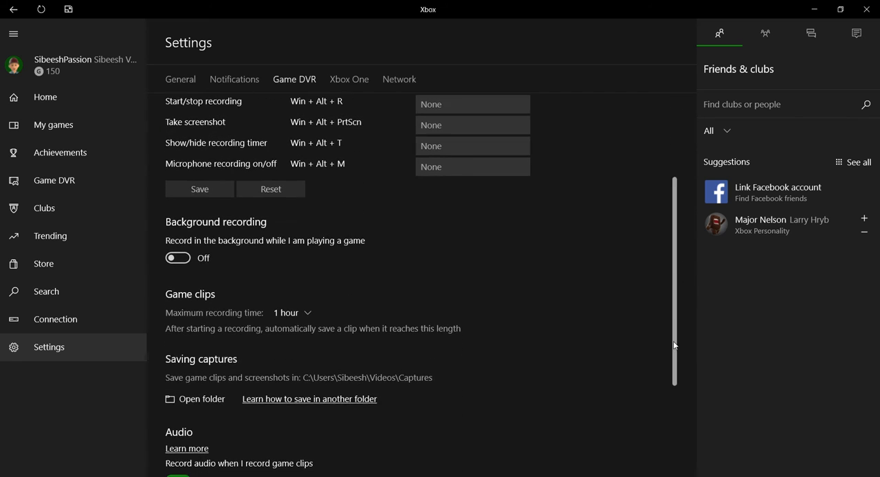
scroll(down, 3)
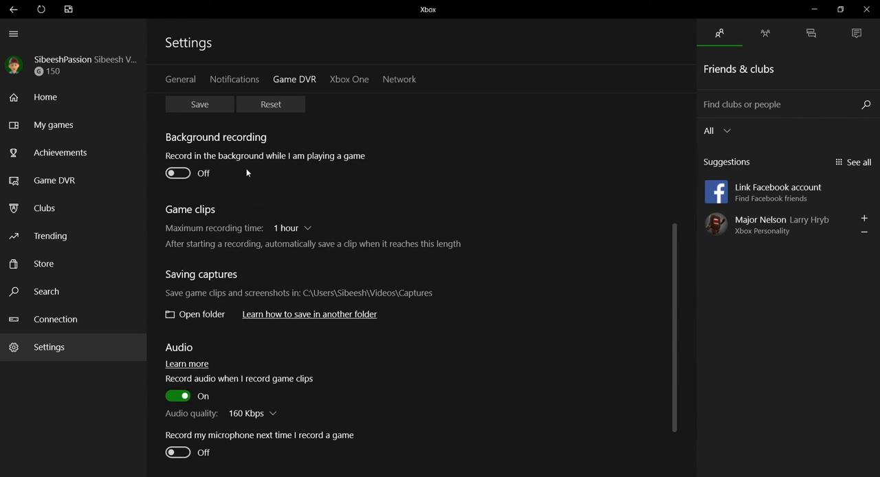
mouse_move(213, 159)
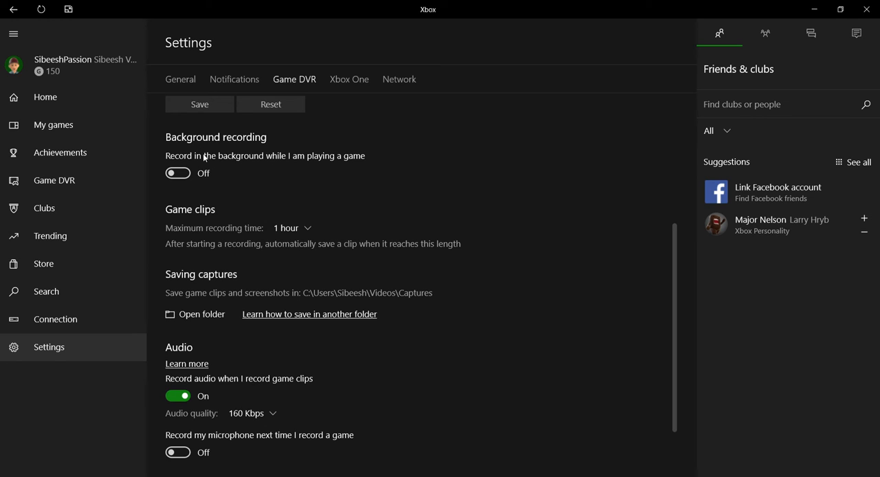
mouse_move(347, 168)
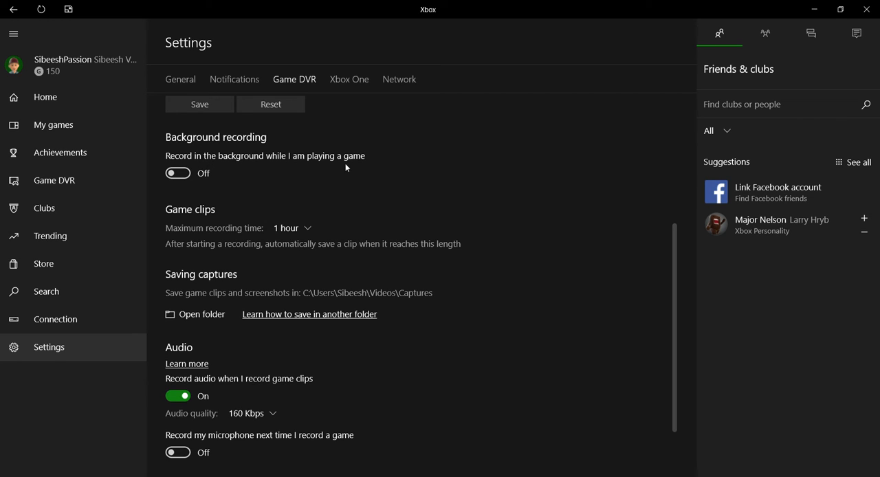
mouse_move(424, 187)
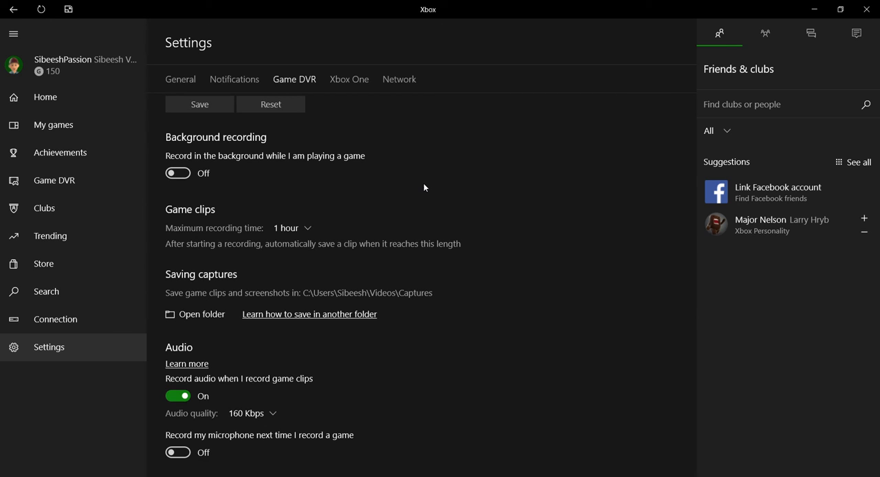
mouse_move(674, 285)
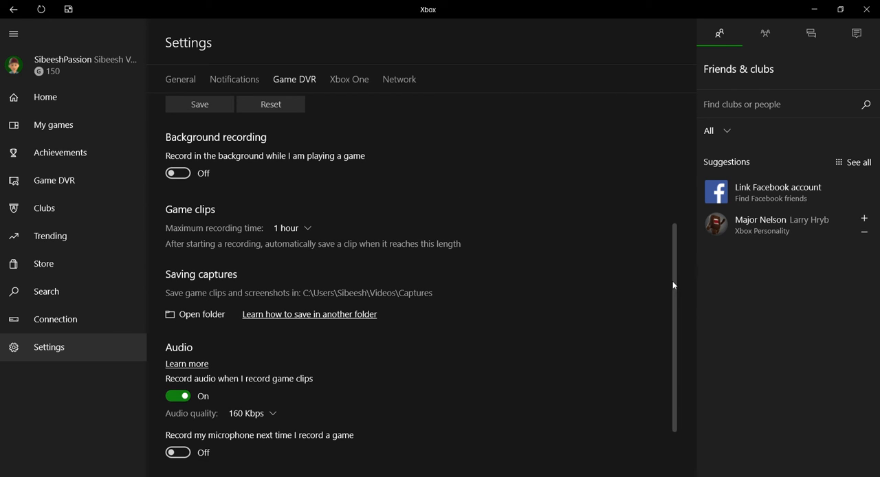
mouse_move(251, 424)
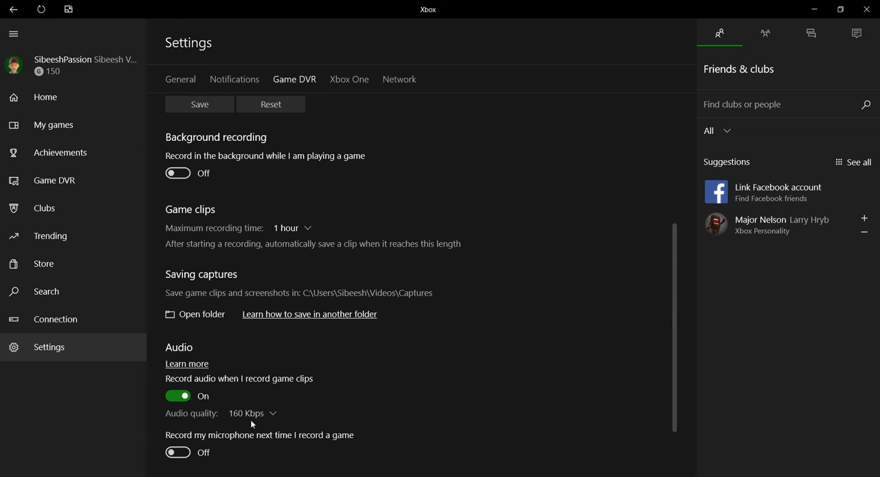
click(253, 412)
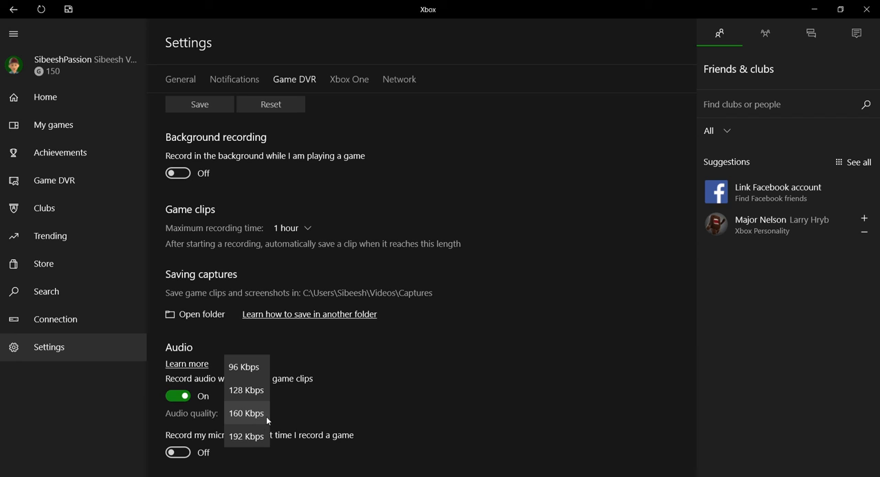
click(246, 412)
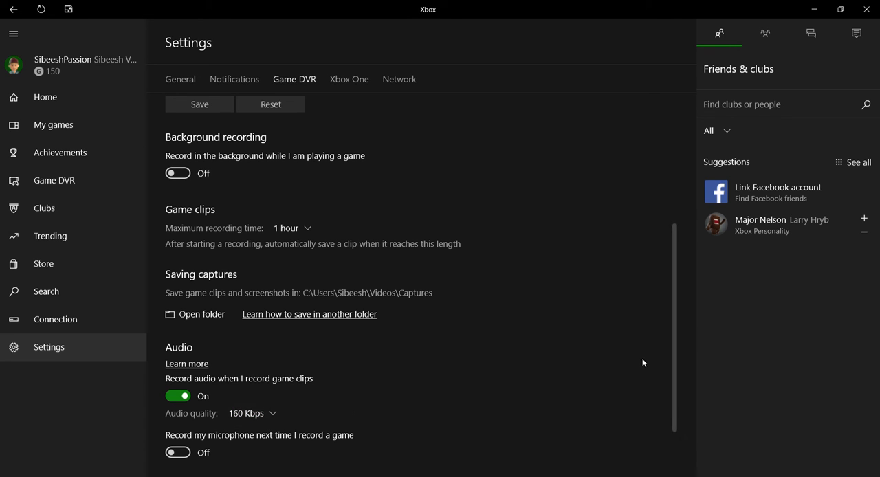
scroll(down, 3)
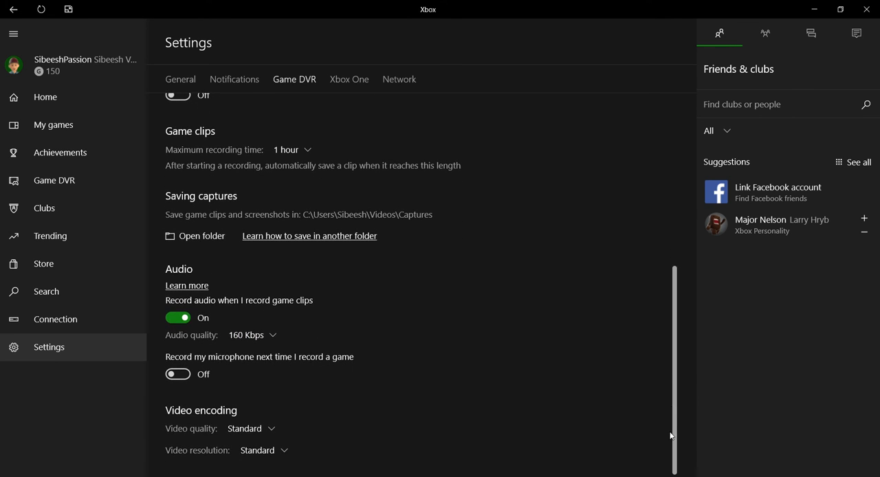
mouse_move(269, 429)
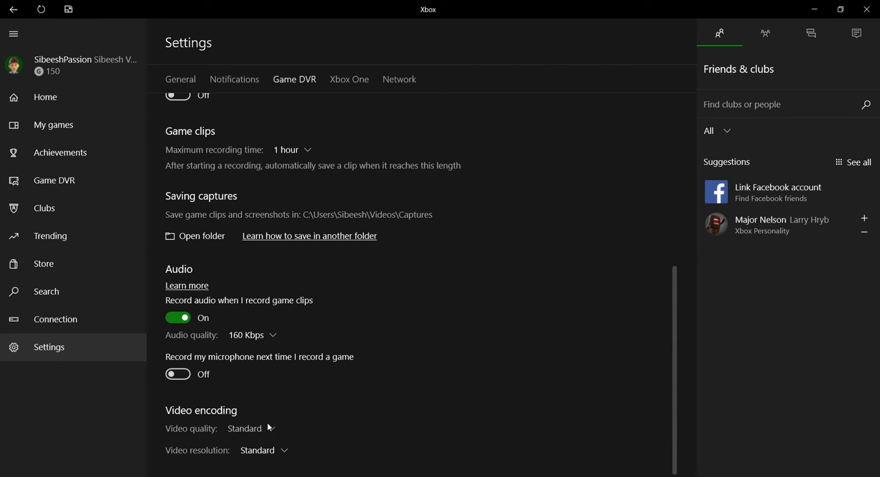
click(251, 429)
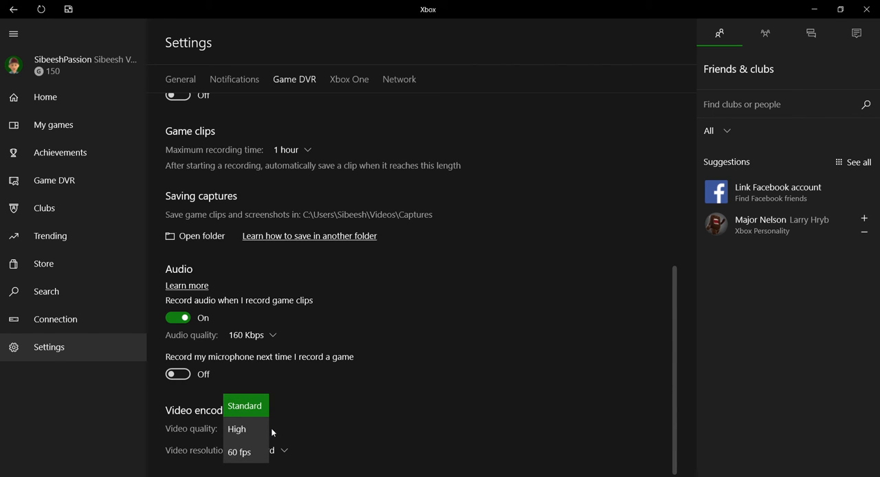
click(245, 405)
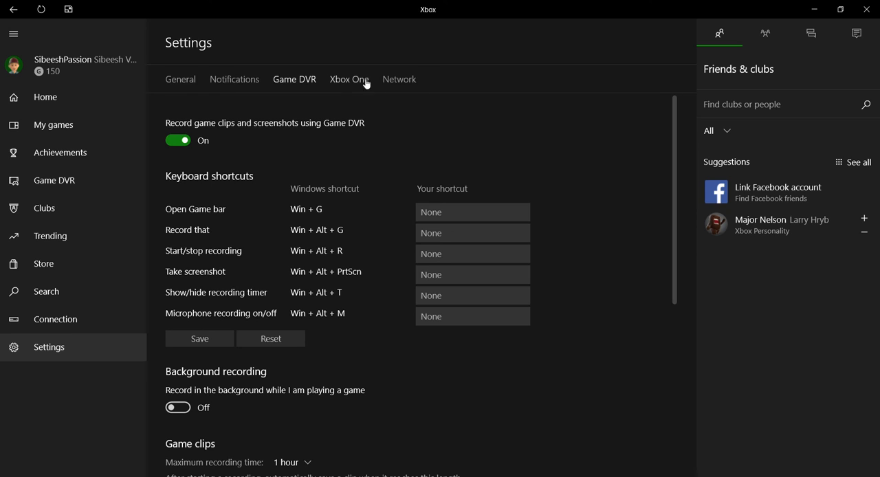
click(349, 78)
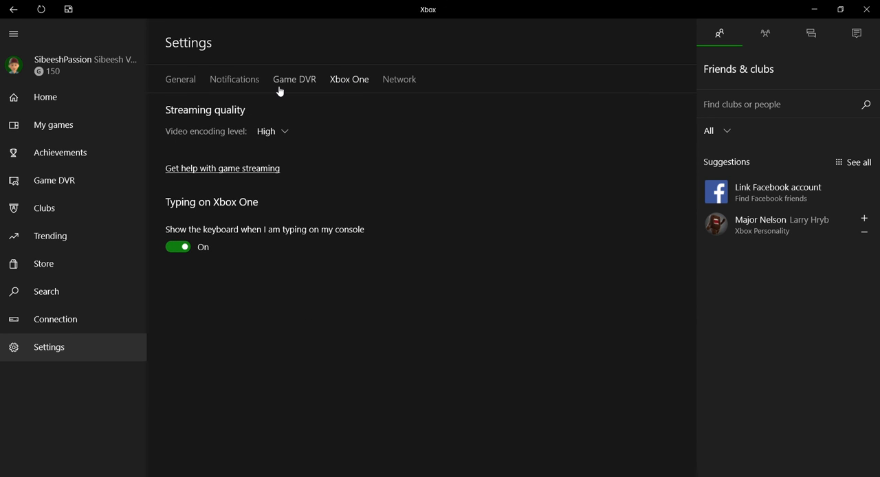
click(180, 80)
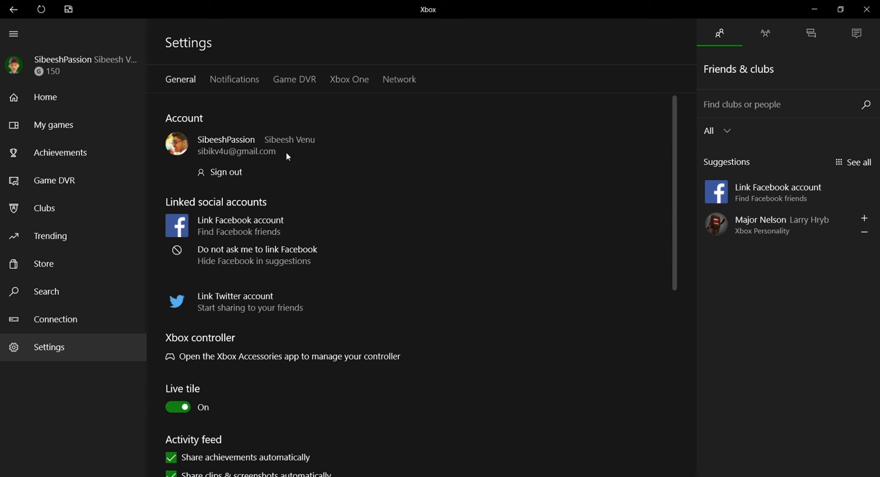
mouse_move(757, 278)
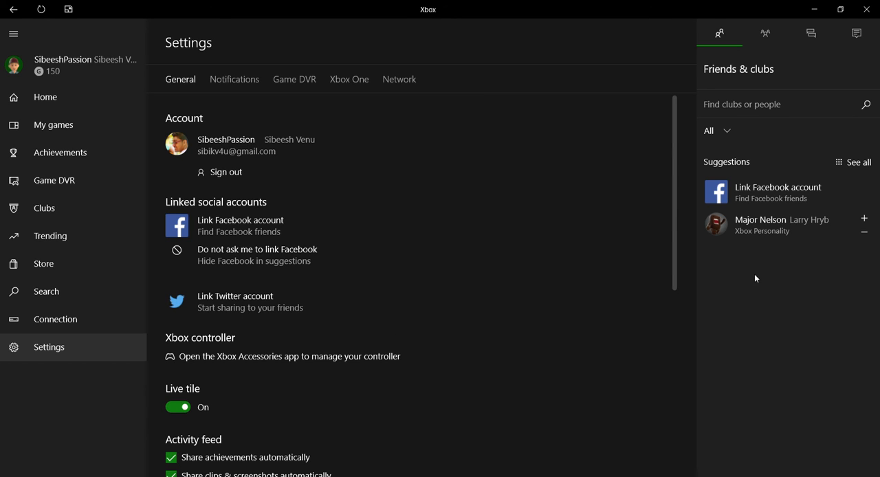
mouse_move(234, 80)
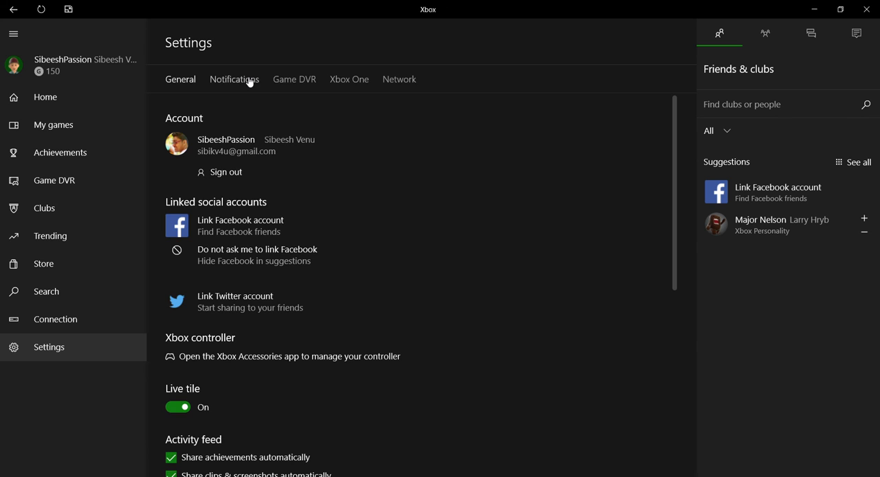
click(233, 78)
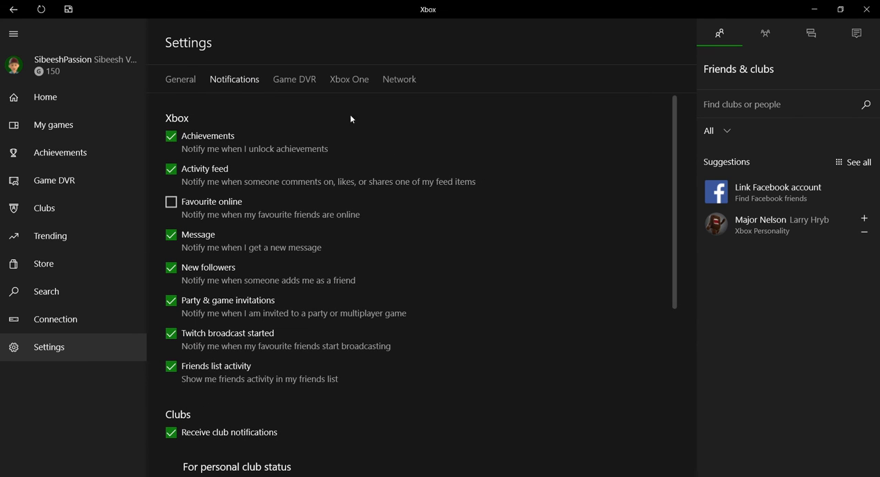
click(294, 79)
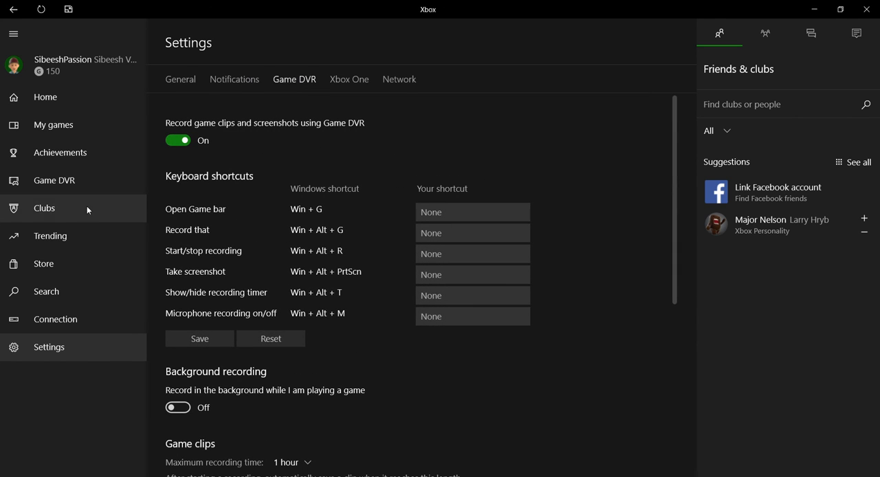
mouse_move(101, 225)
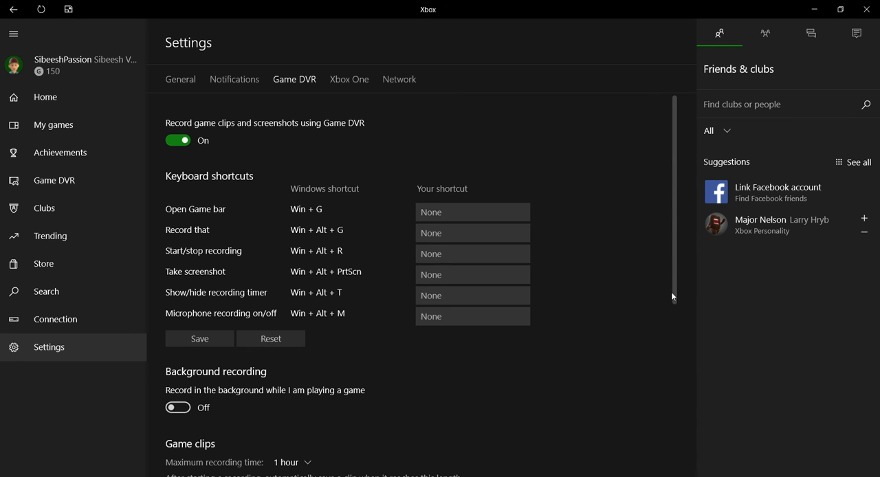
scroll(down, 3)
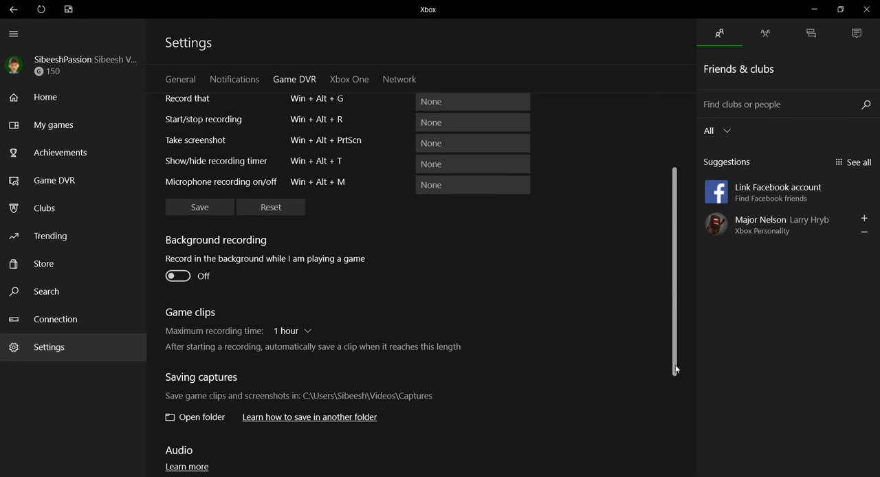
scroll(down, 3)
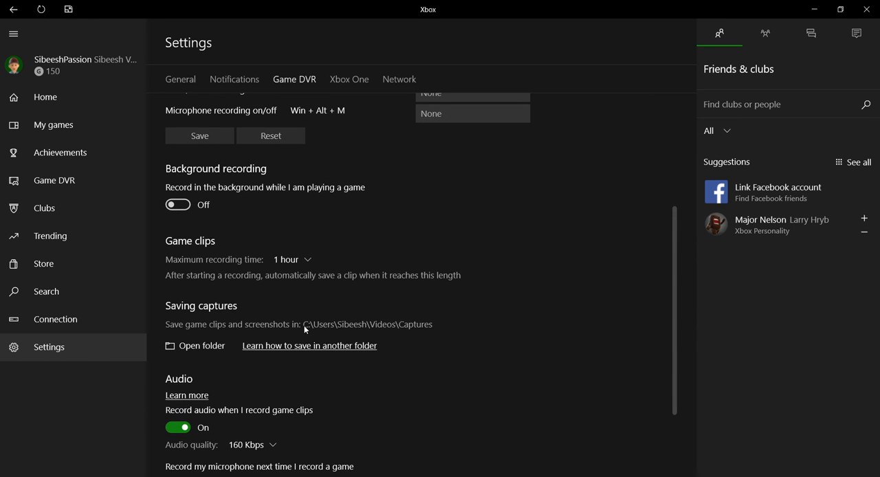
mouse_move(370, 326)
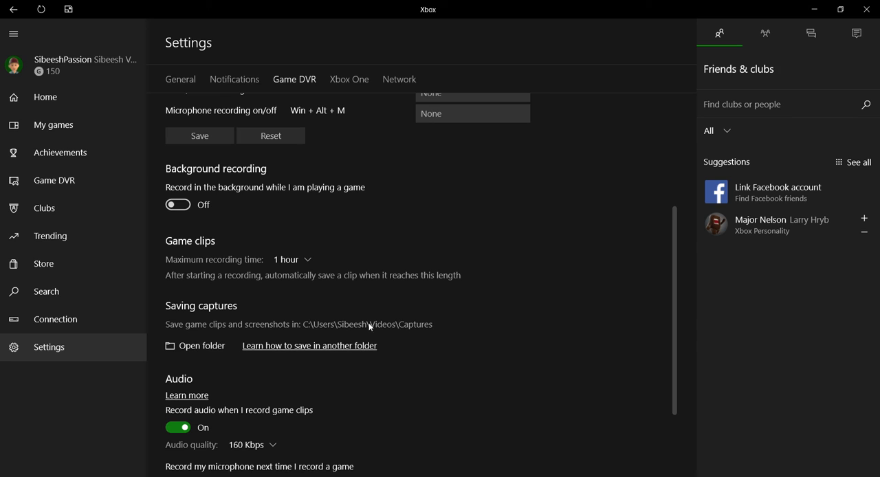
mouse_move(309, 330)
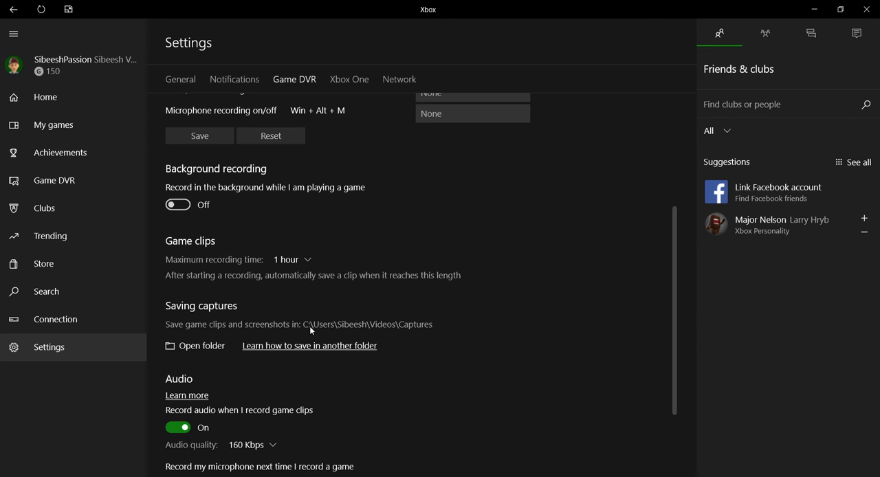
mouse_move(371, 334)
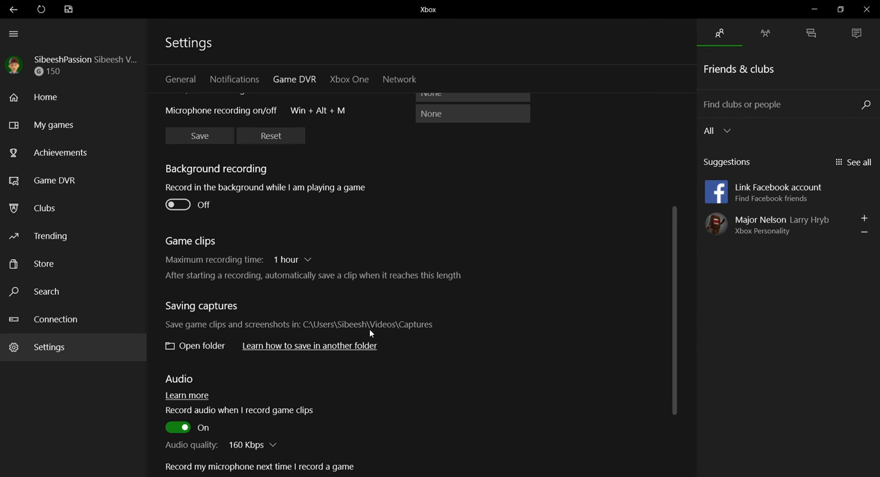
mouse_move(666, 334)
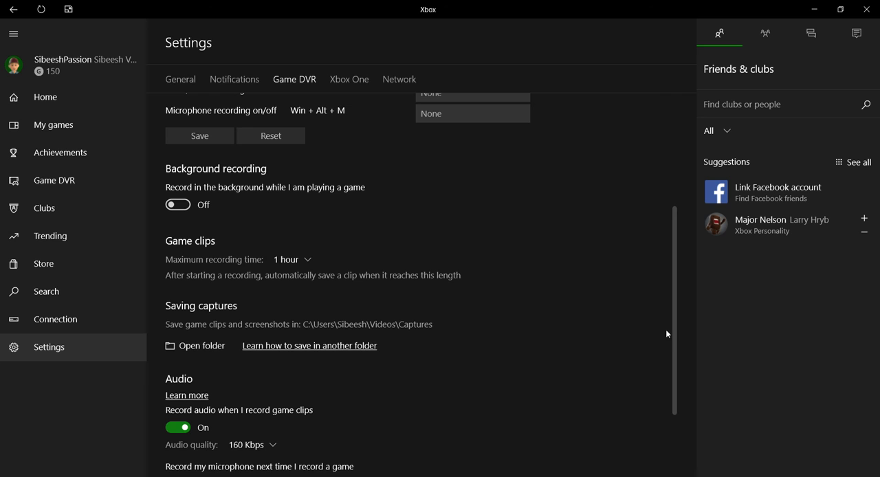
scroll(down, 3)
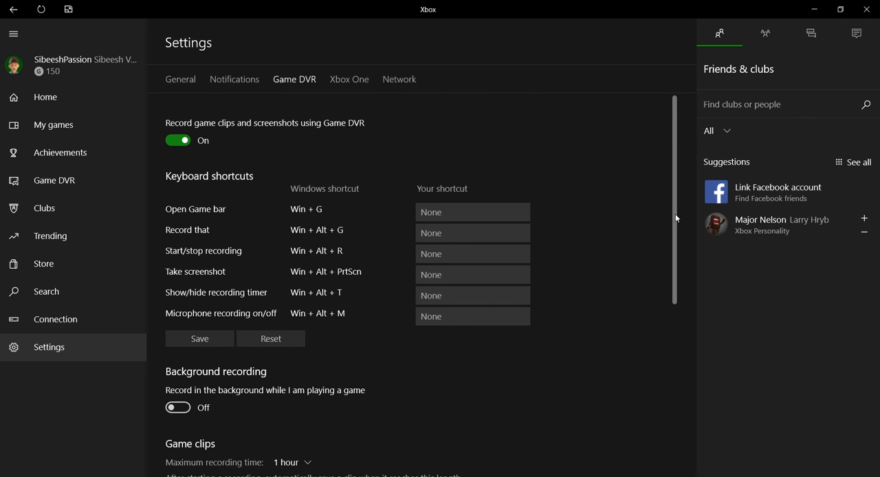
mouse_move(621, 251)
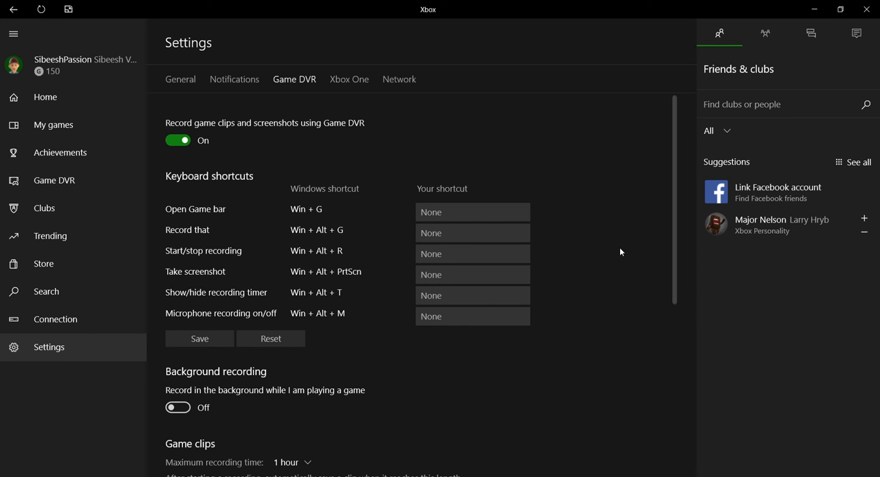